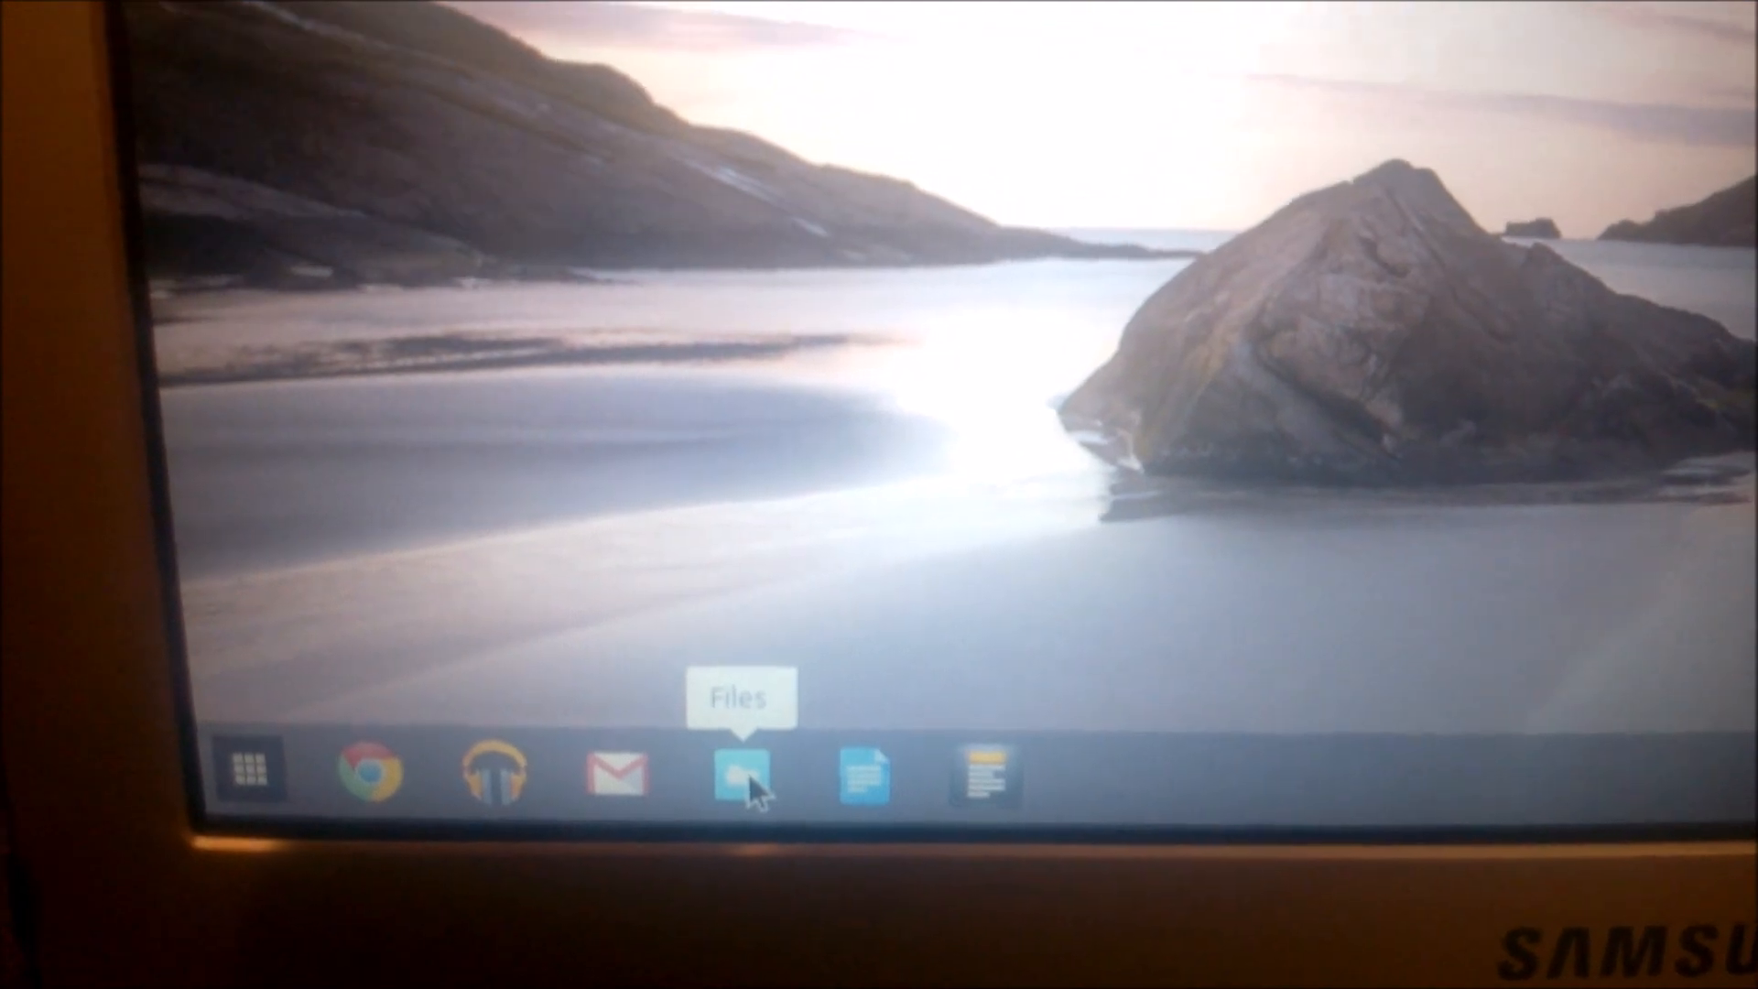
{"action": "mouse_move", "coordinate": [250, 774]}
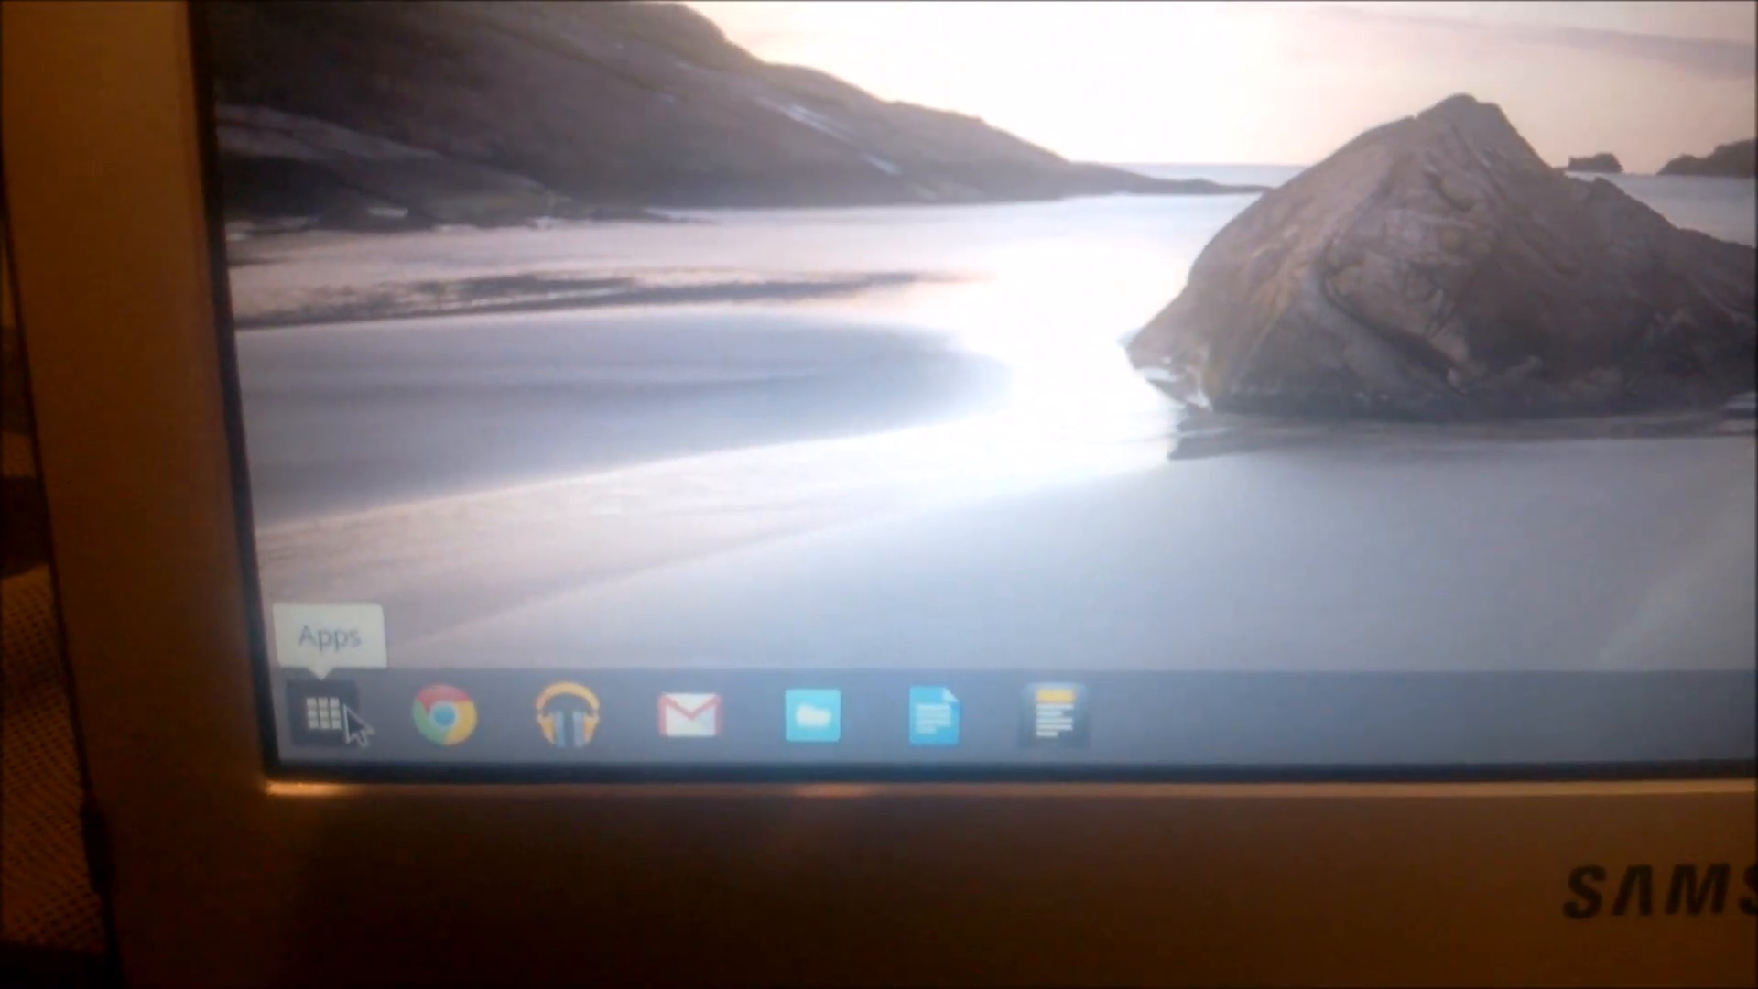
Step: Launch the Files app from the shelf's Apps launcher
{"action": "left_click", "coordinate": [325, 714]}
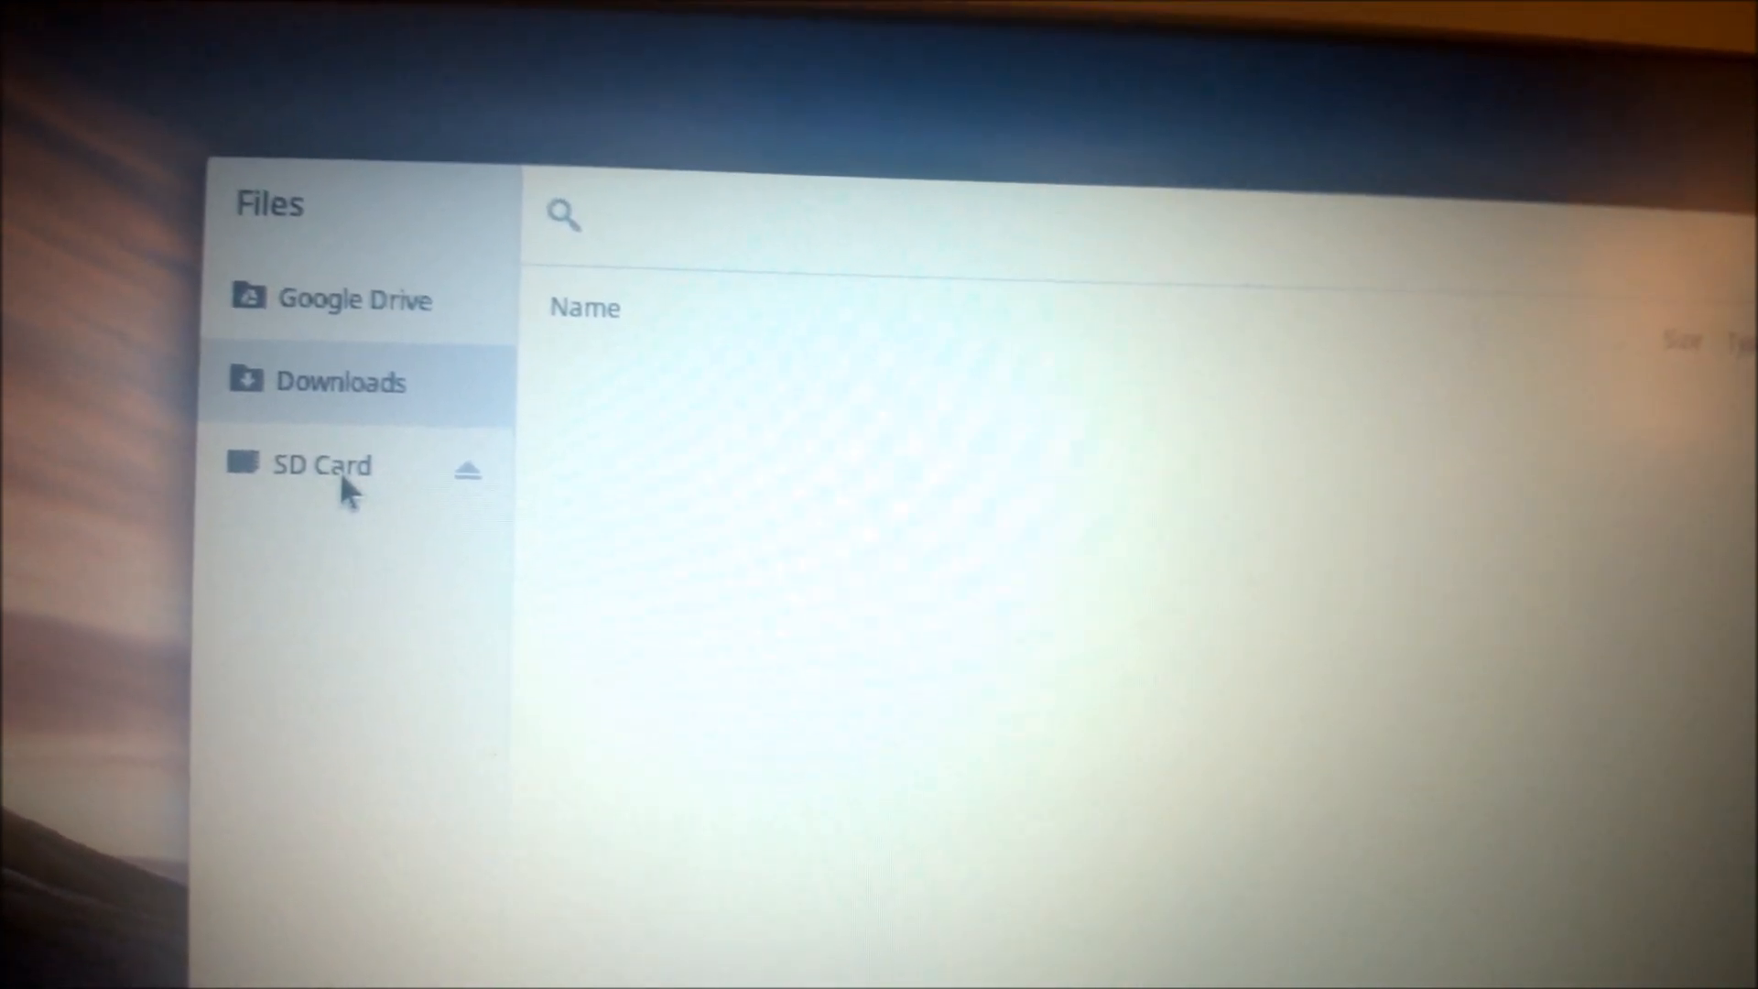
Step: Browse the SD card into DCIM and open the 100IMAGE photo folder
{"action": "left_click", "coordinate": [321, 464]}
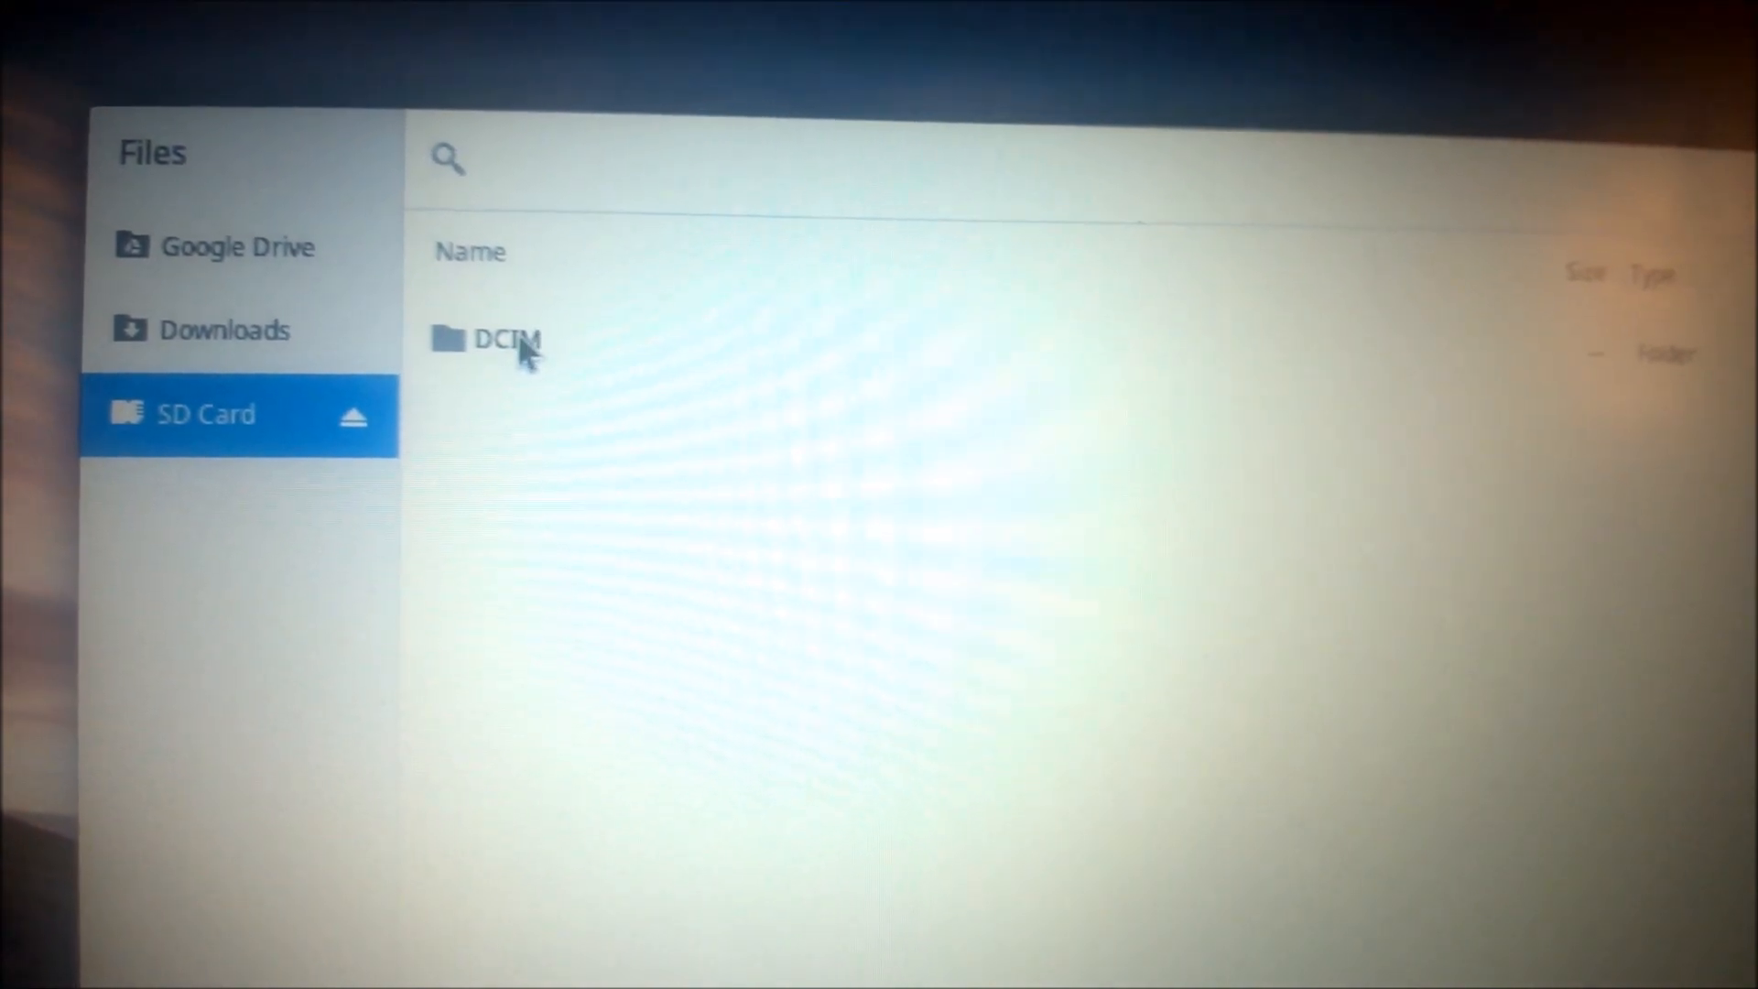
{"action": "left_click", "coordinate": [504, 340]}
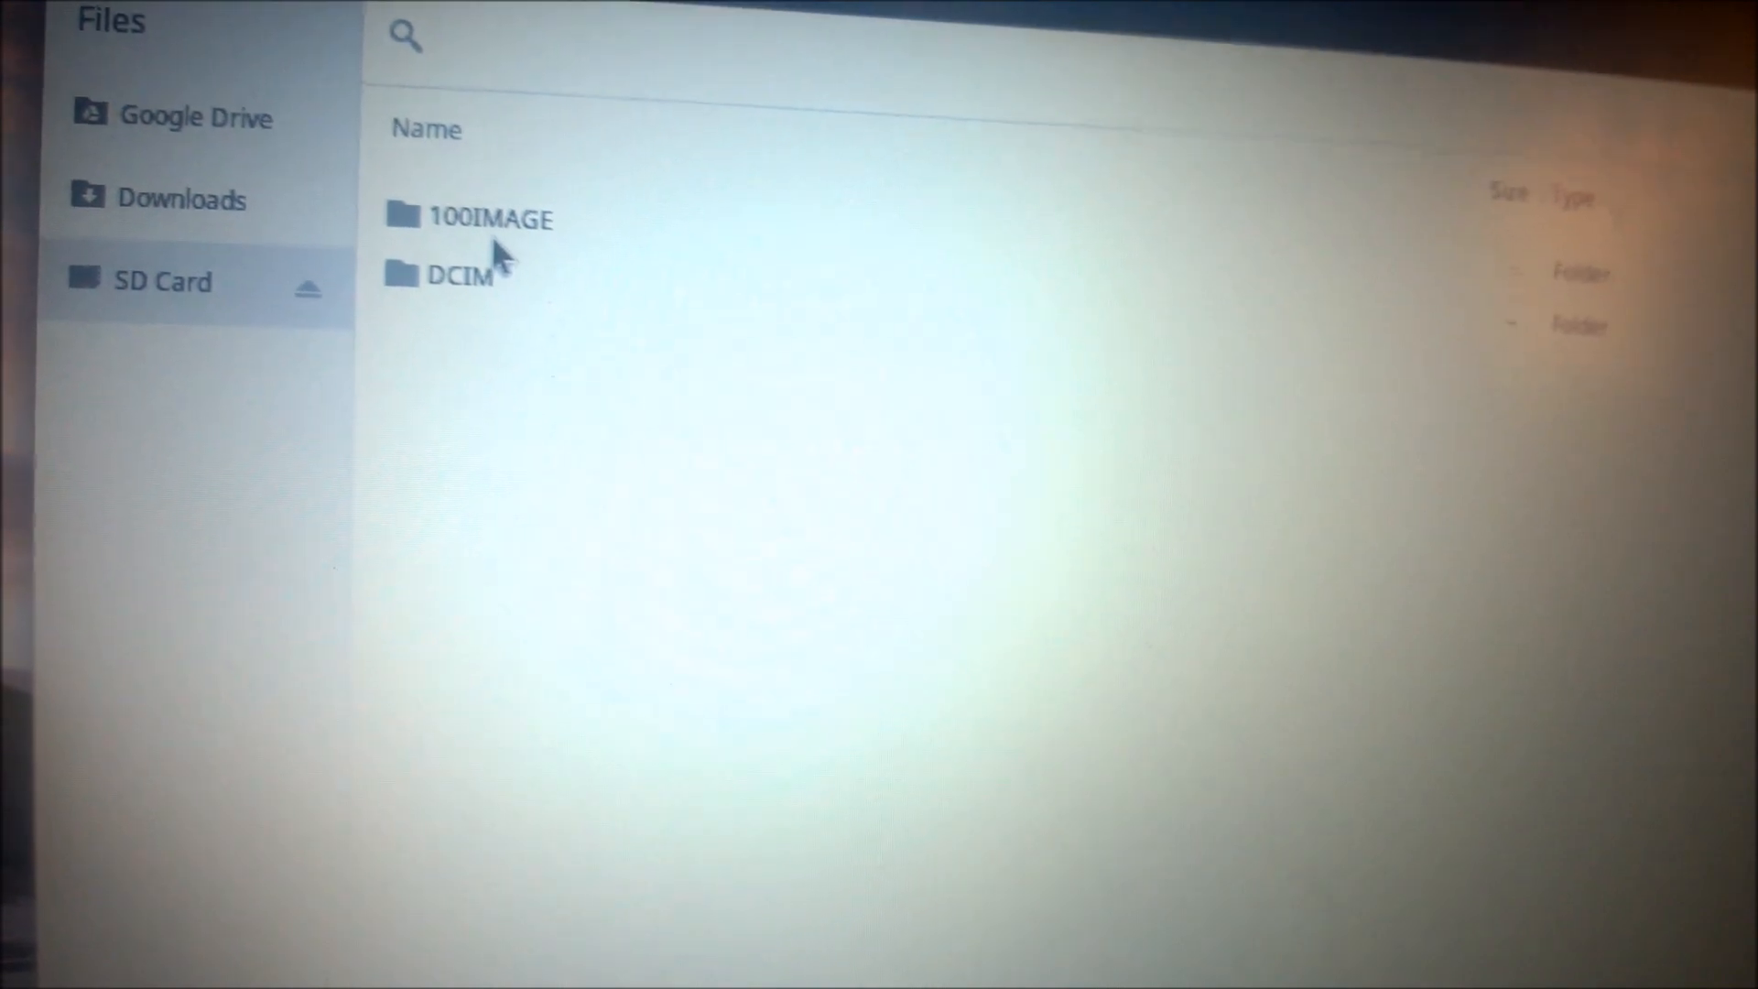
{"action": "left_click", "coordinate": [490, 218]}
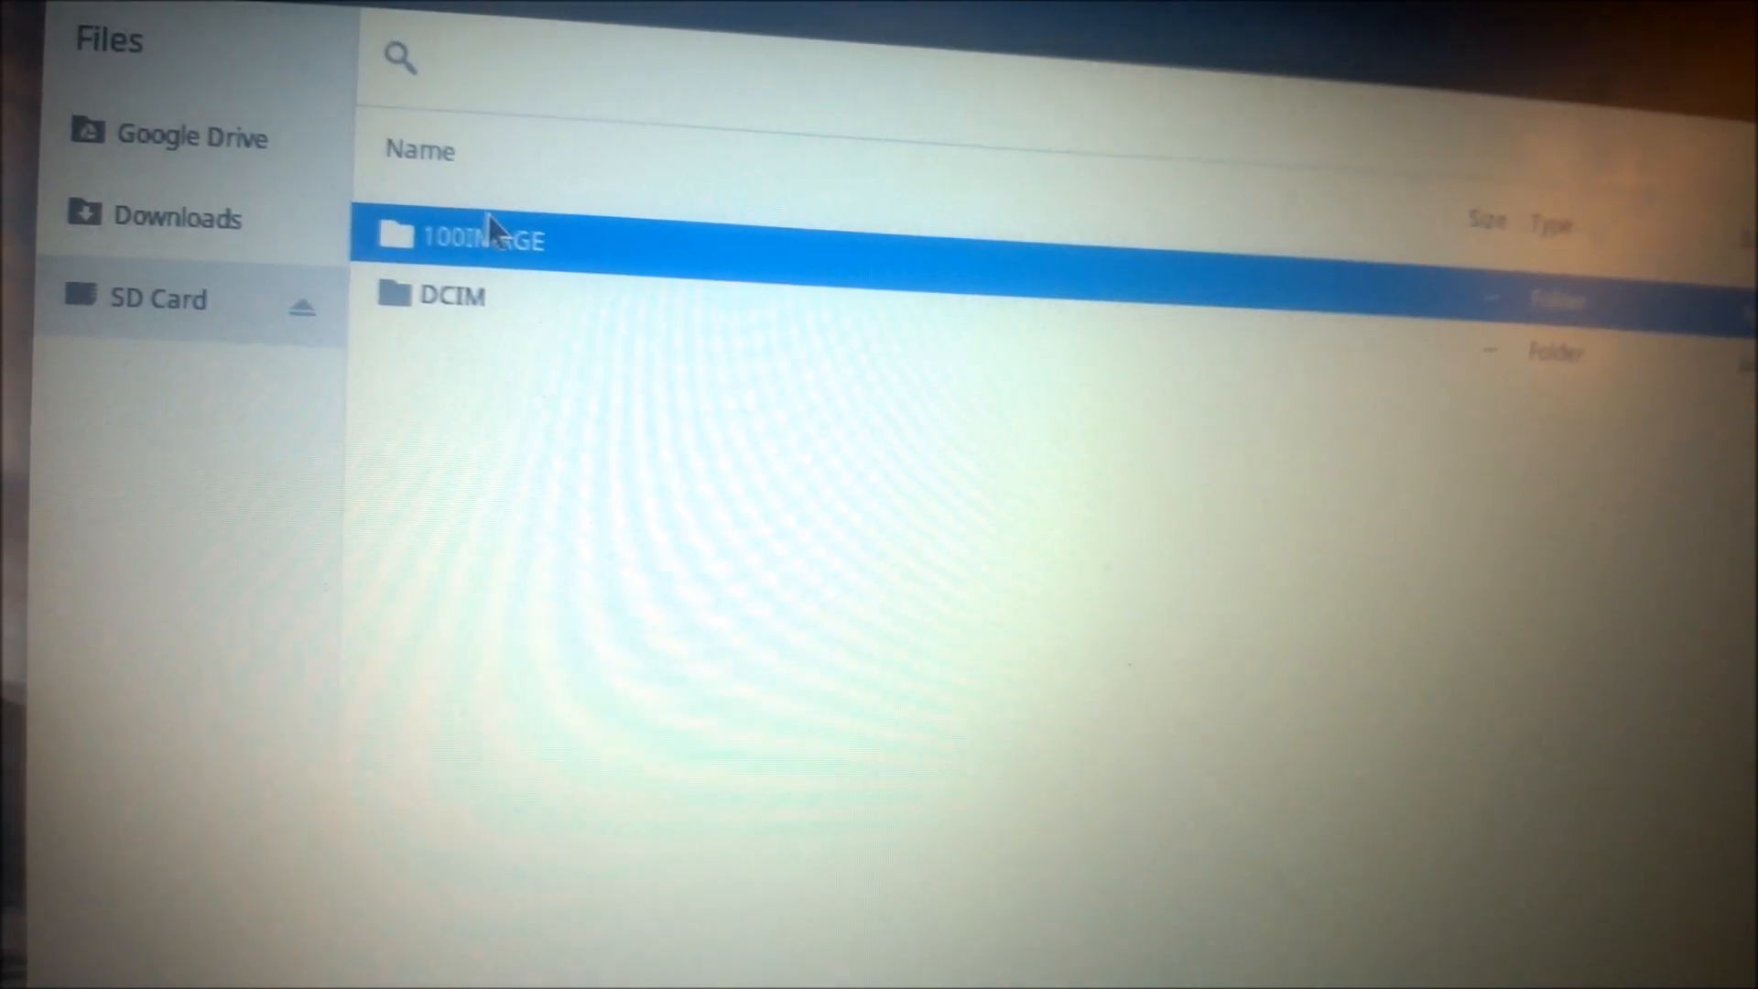
{"action": "double_click", "coordinate": [483, 238]}
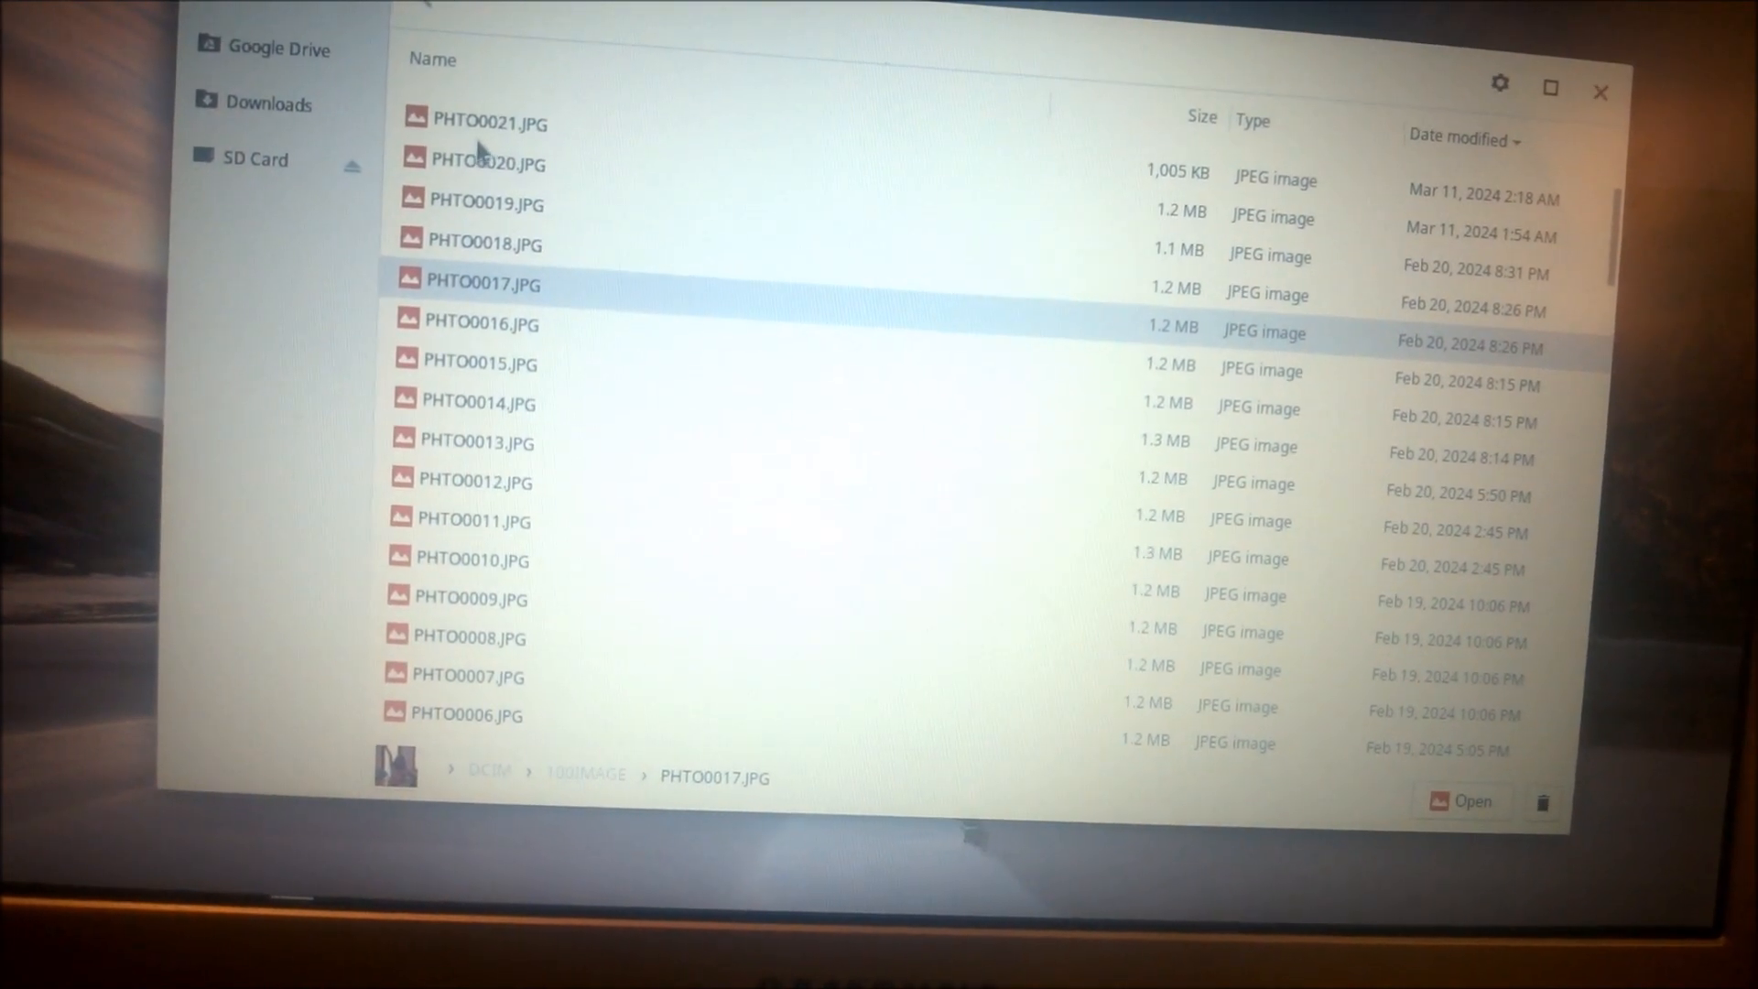
Step: Close the Files window, returning to the Chromebook desktop
{"action": "left_click", "coordinate": [1460, 801]}
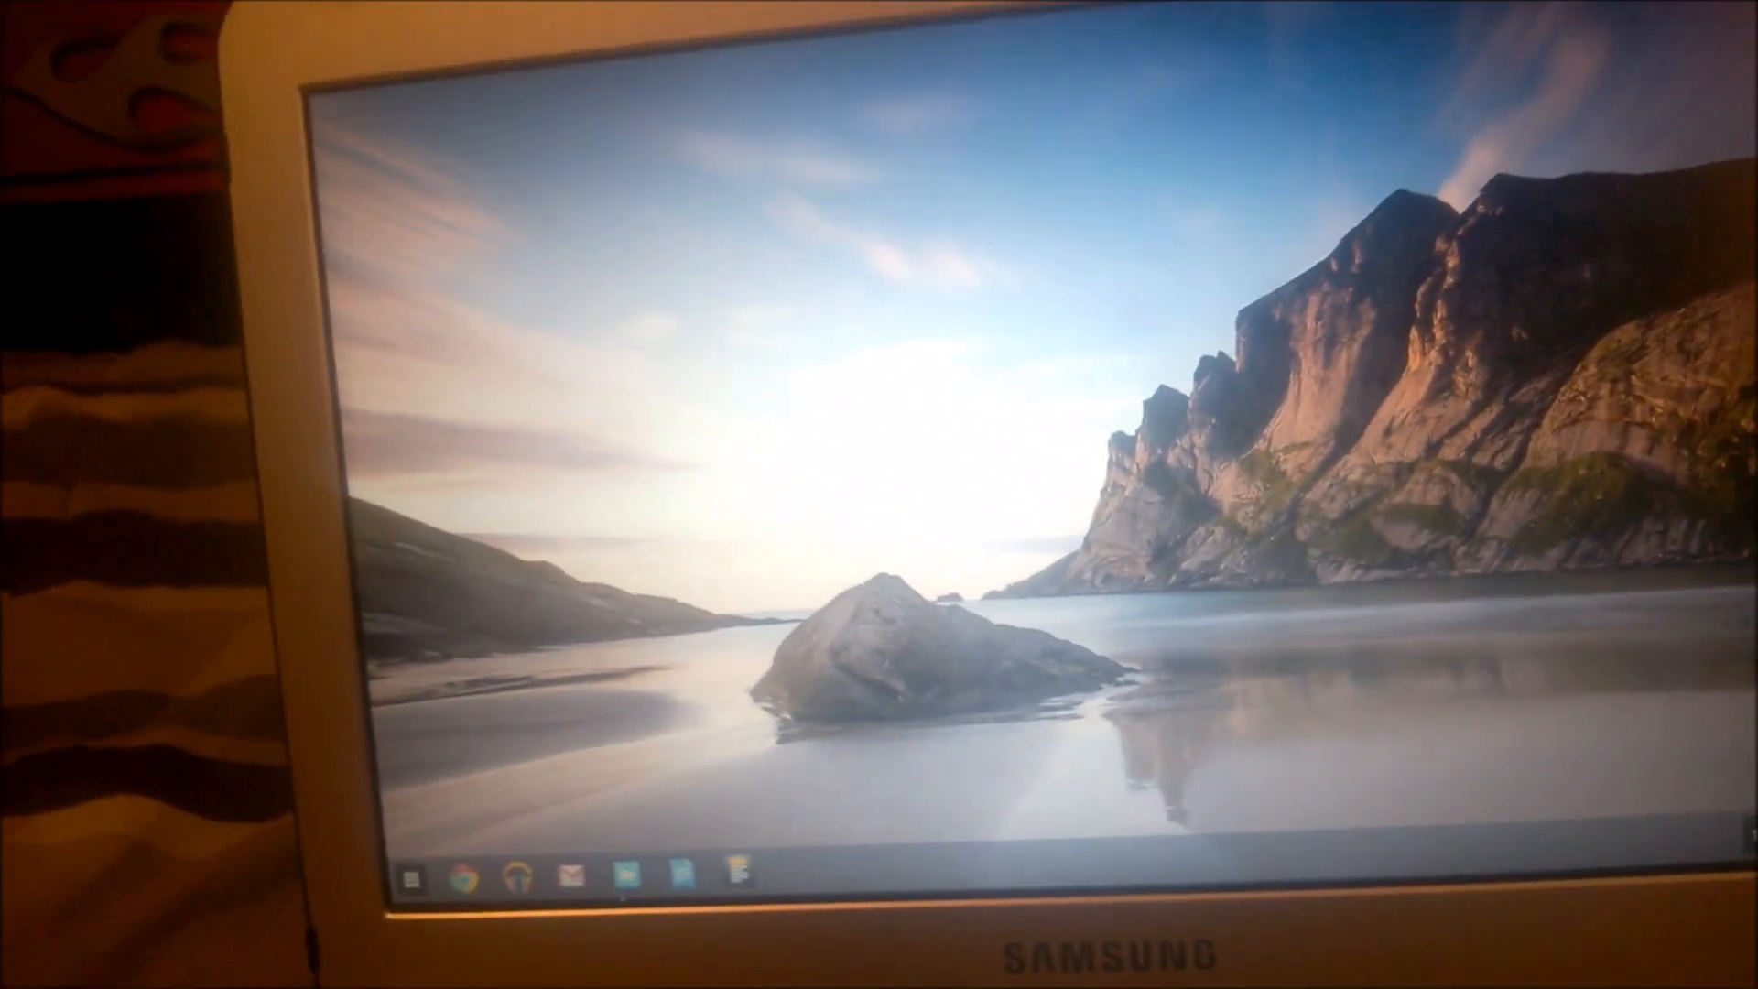
Step: Reopen Files, view the SD card's DCIM/100IMAGE photos, then switch to Downloads
{"action": "left_click", "coordinate": [614, 872]}
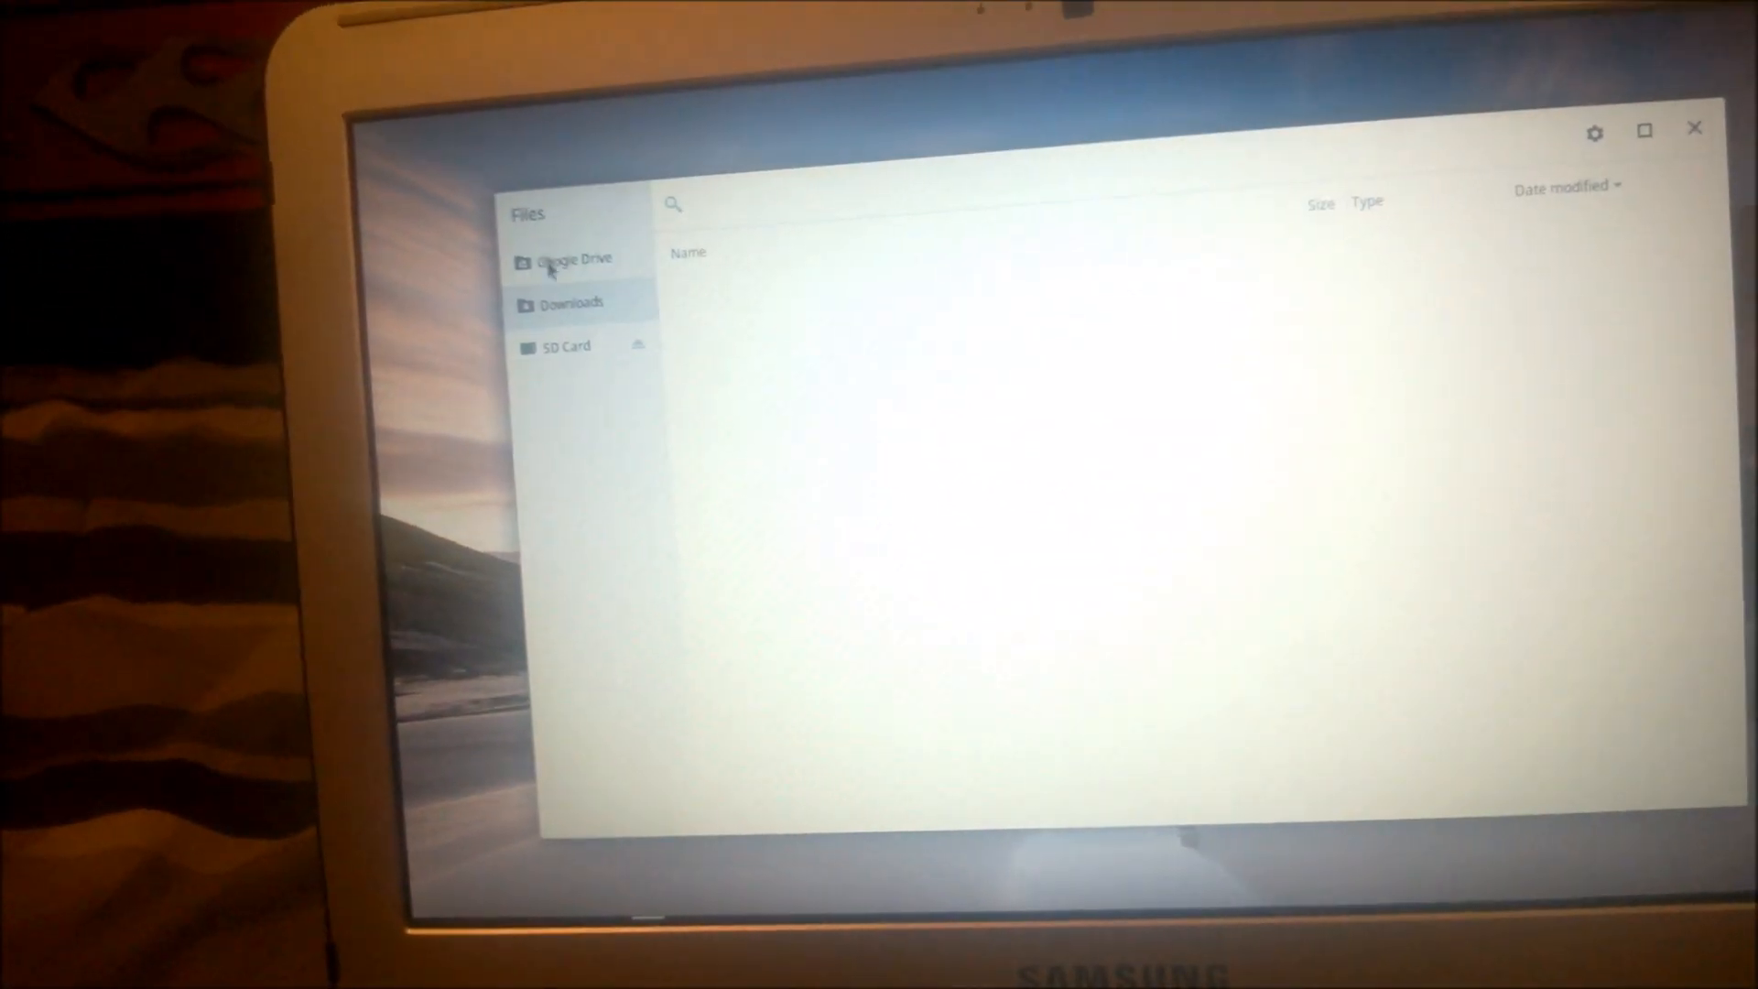
{"action": "left_click", "coordinate": [566, 345]}
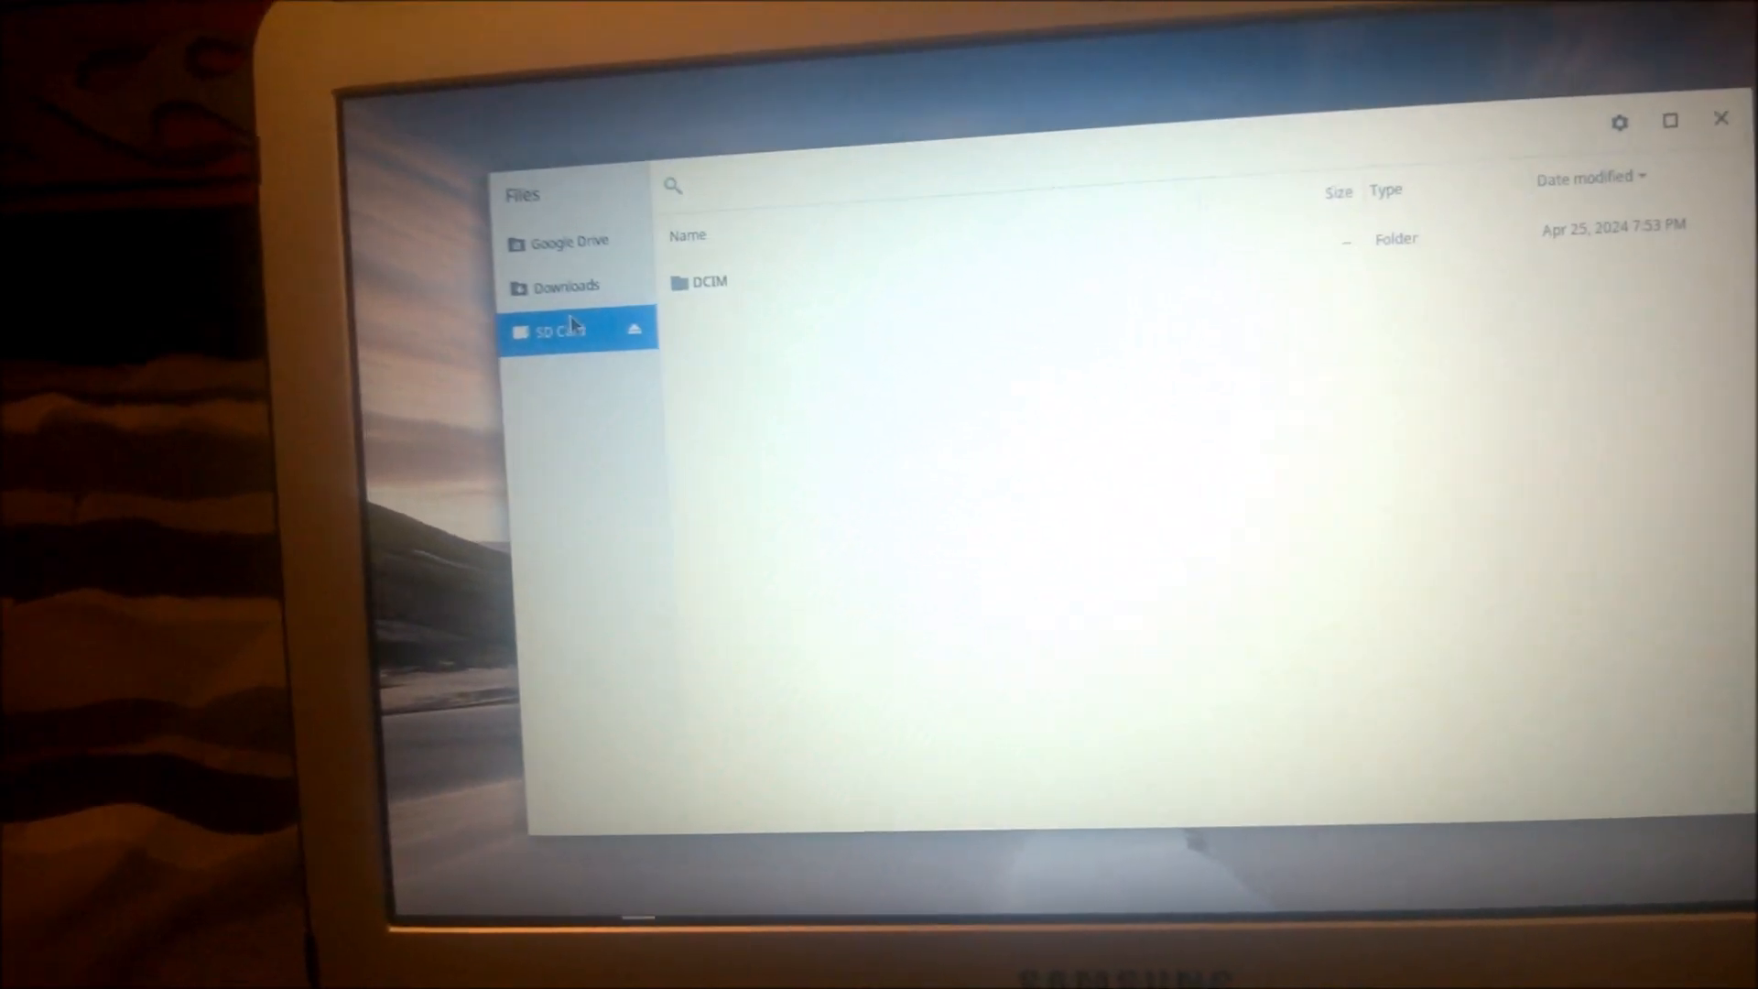
{"action": "double_click", "coordinate": [710, 281]}
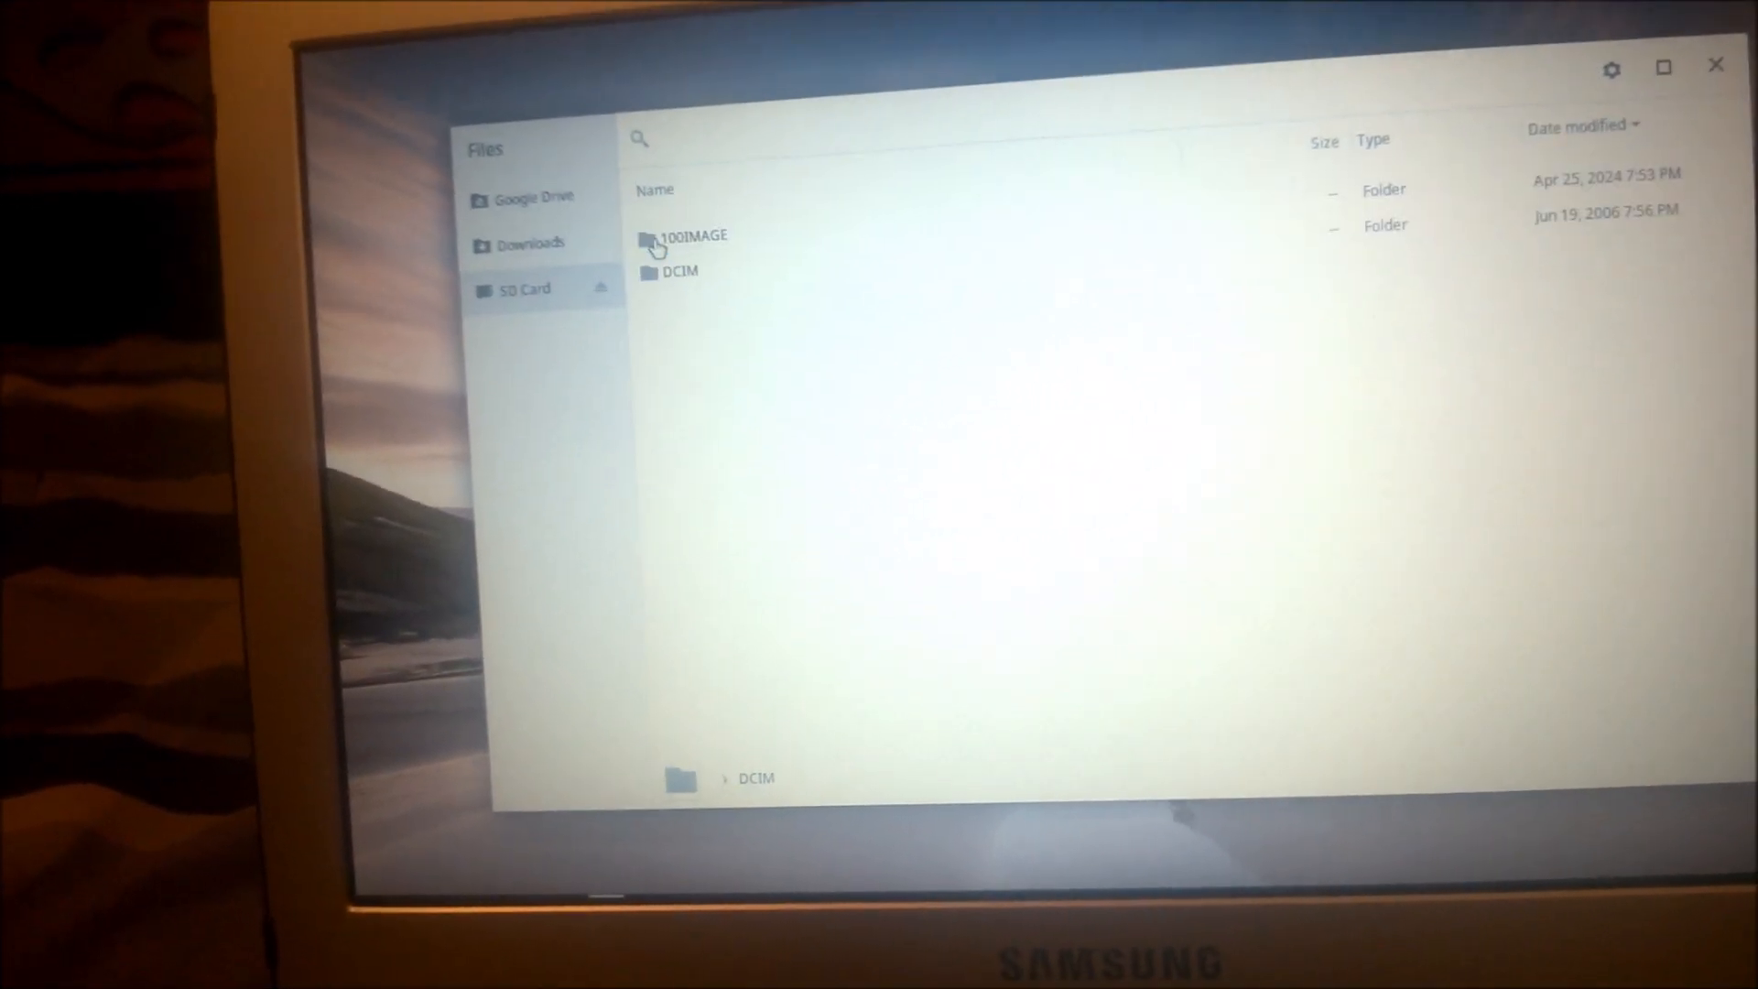
{"action": "double_click", "coordinate": [687, 235]}
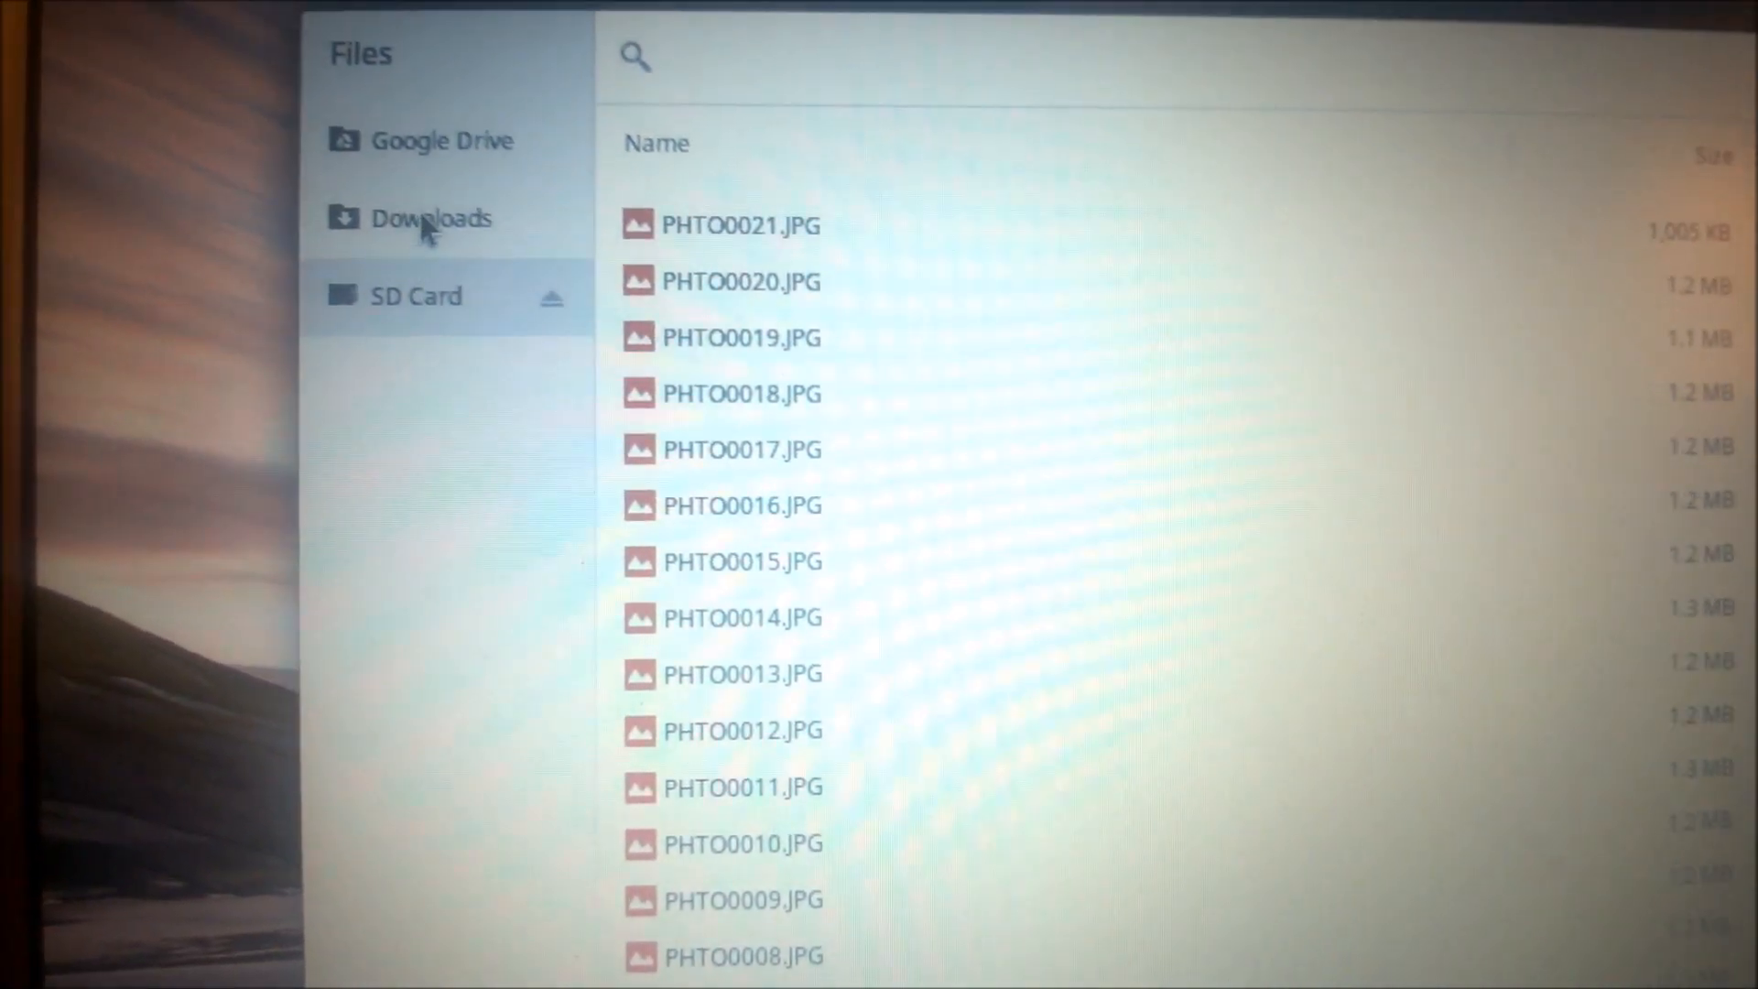
{"action": "left_click", "coordinate": [430, 218]}
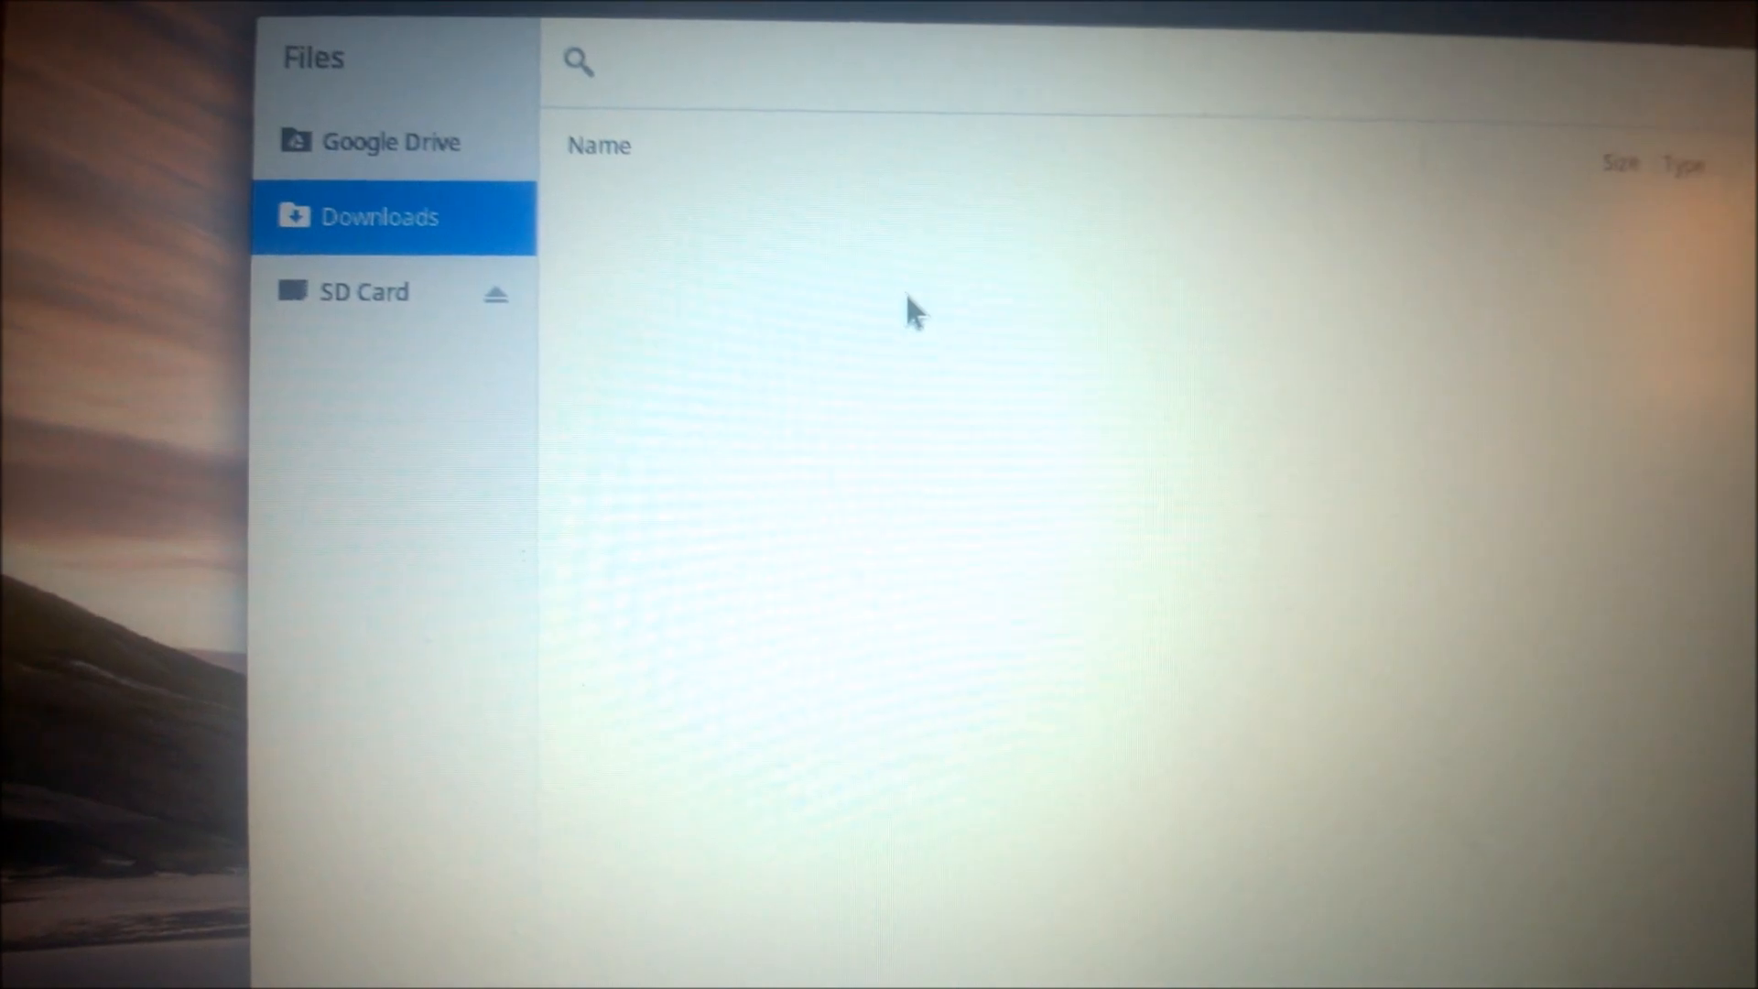
Step: Create a new folder in Downloads and name it 'pics'
{"action": "right_click", "coordinate": [908, 312]}
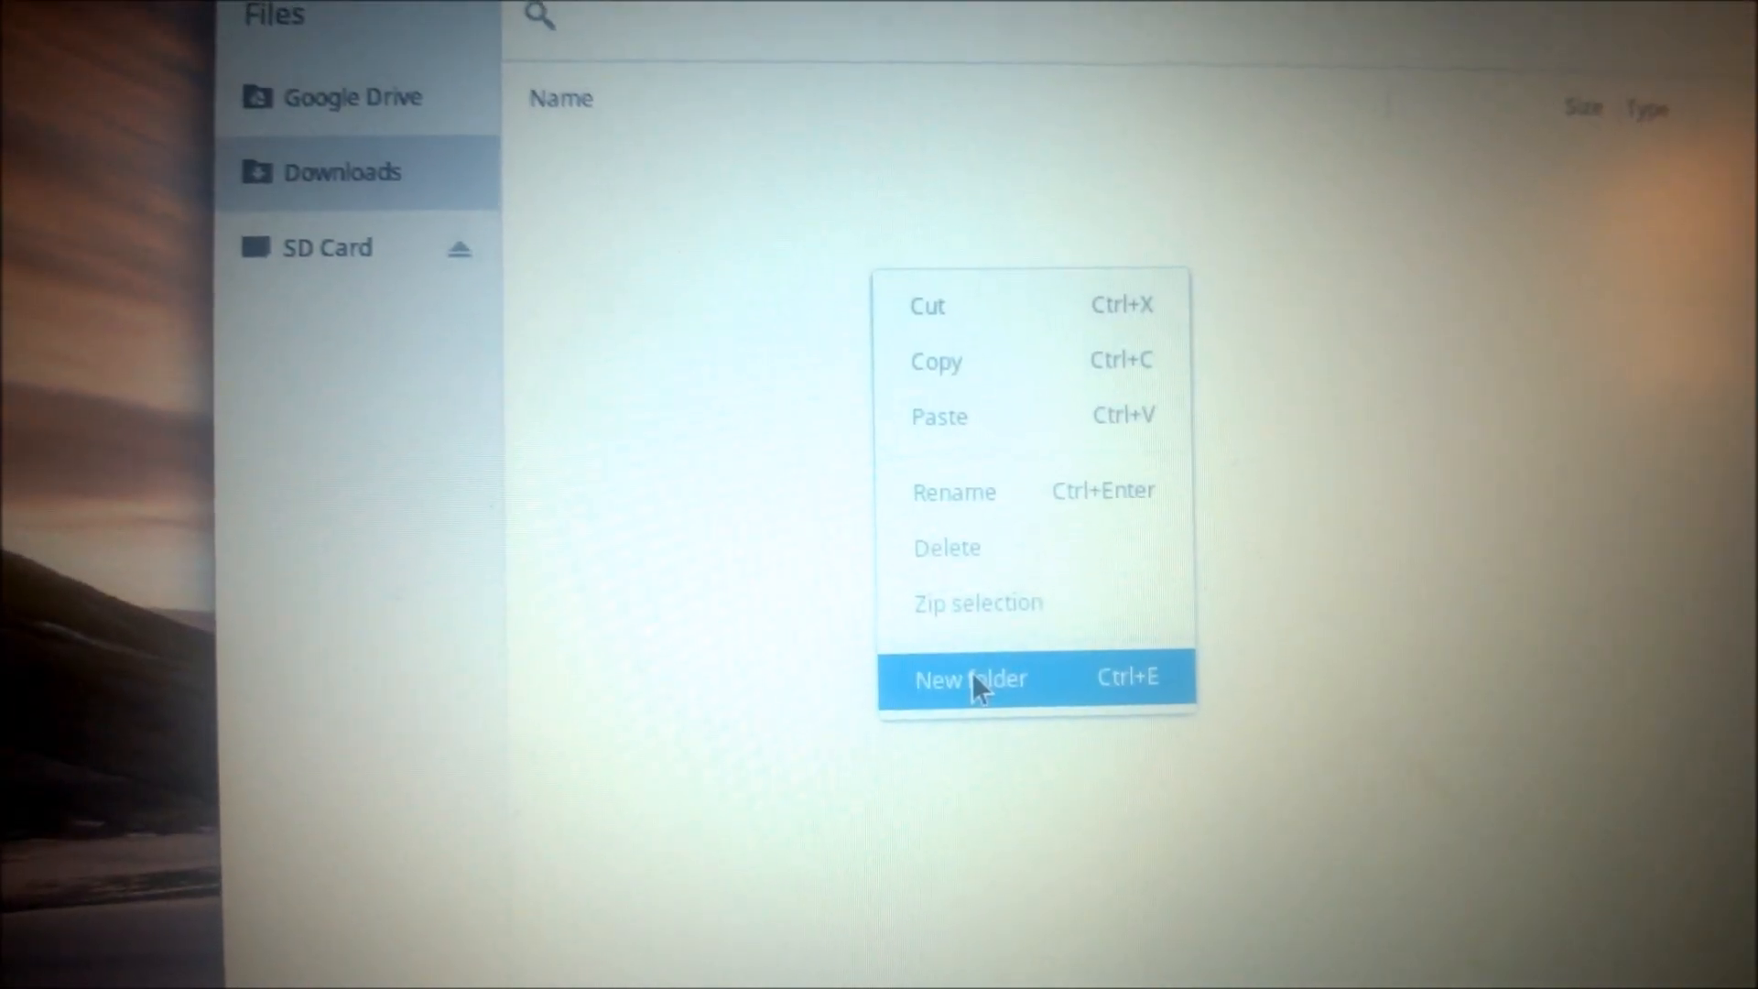
{"action": "left_click", "coordinate": [971, 679]}
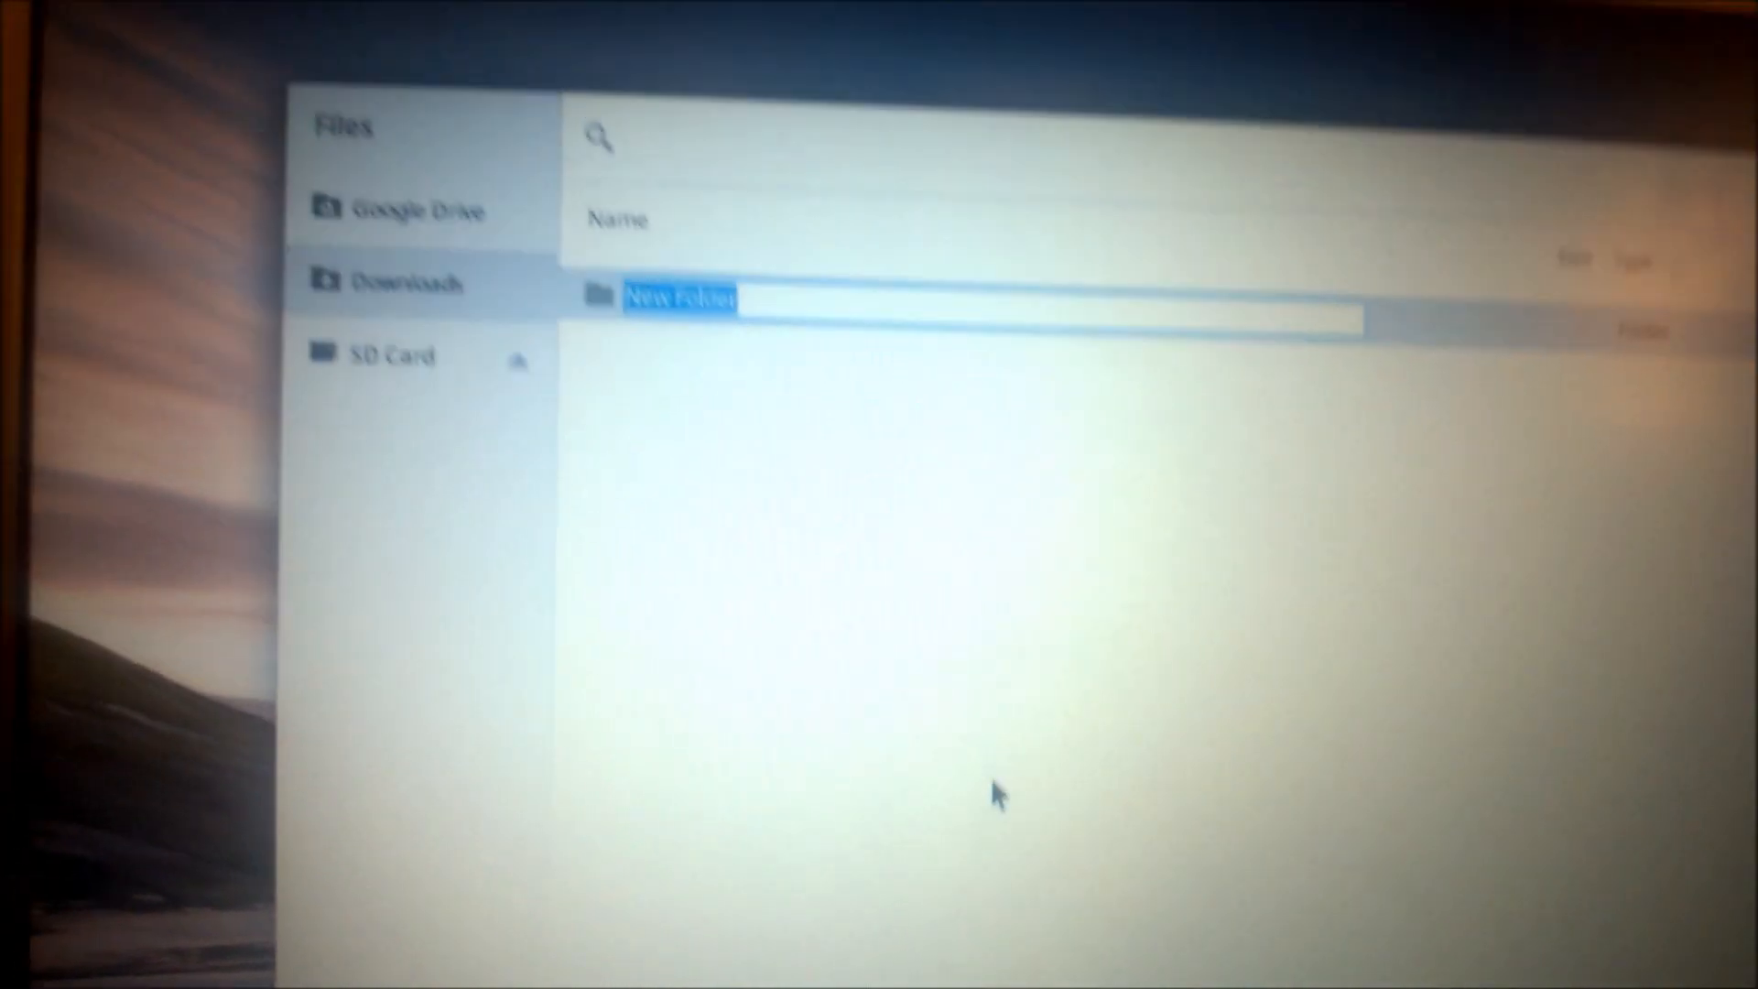
{"action": "type", "text": "pics"}
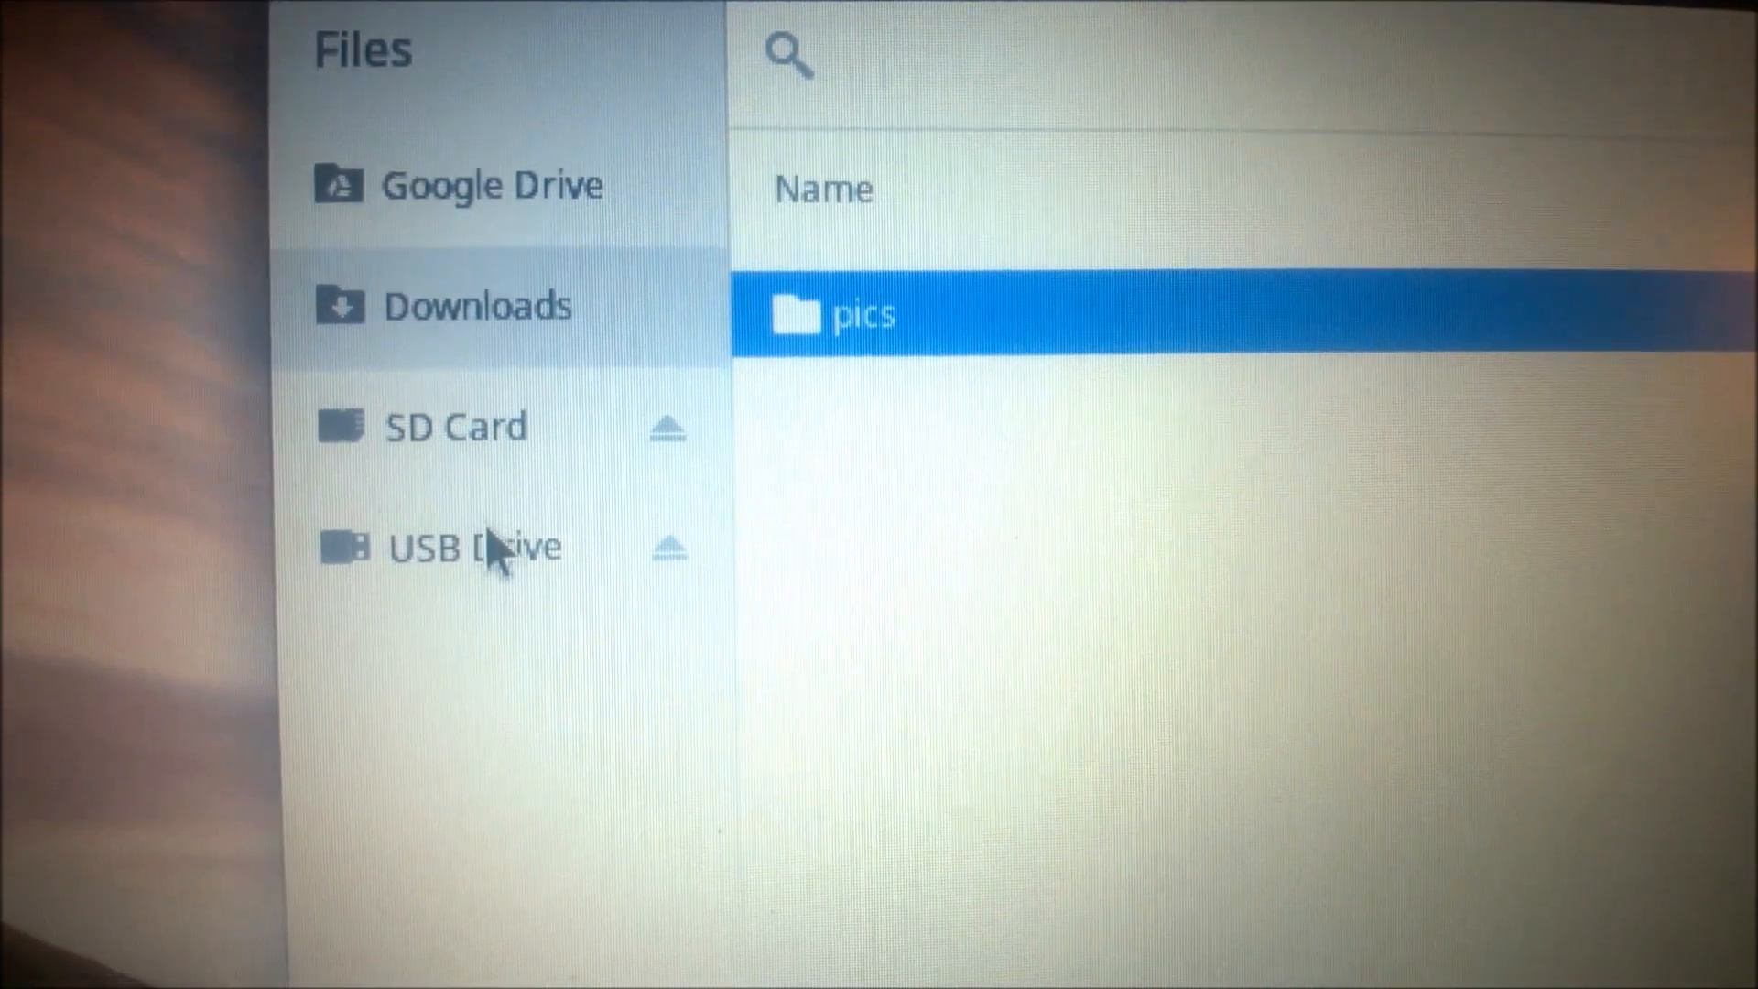
Step: Show the USB drive's folders and documents from the Files sidebar
{"action": "left_click", "coordinate": [471, 547]}
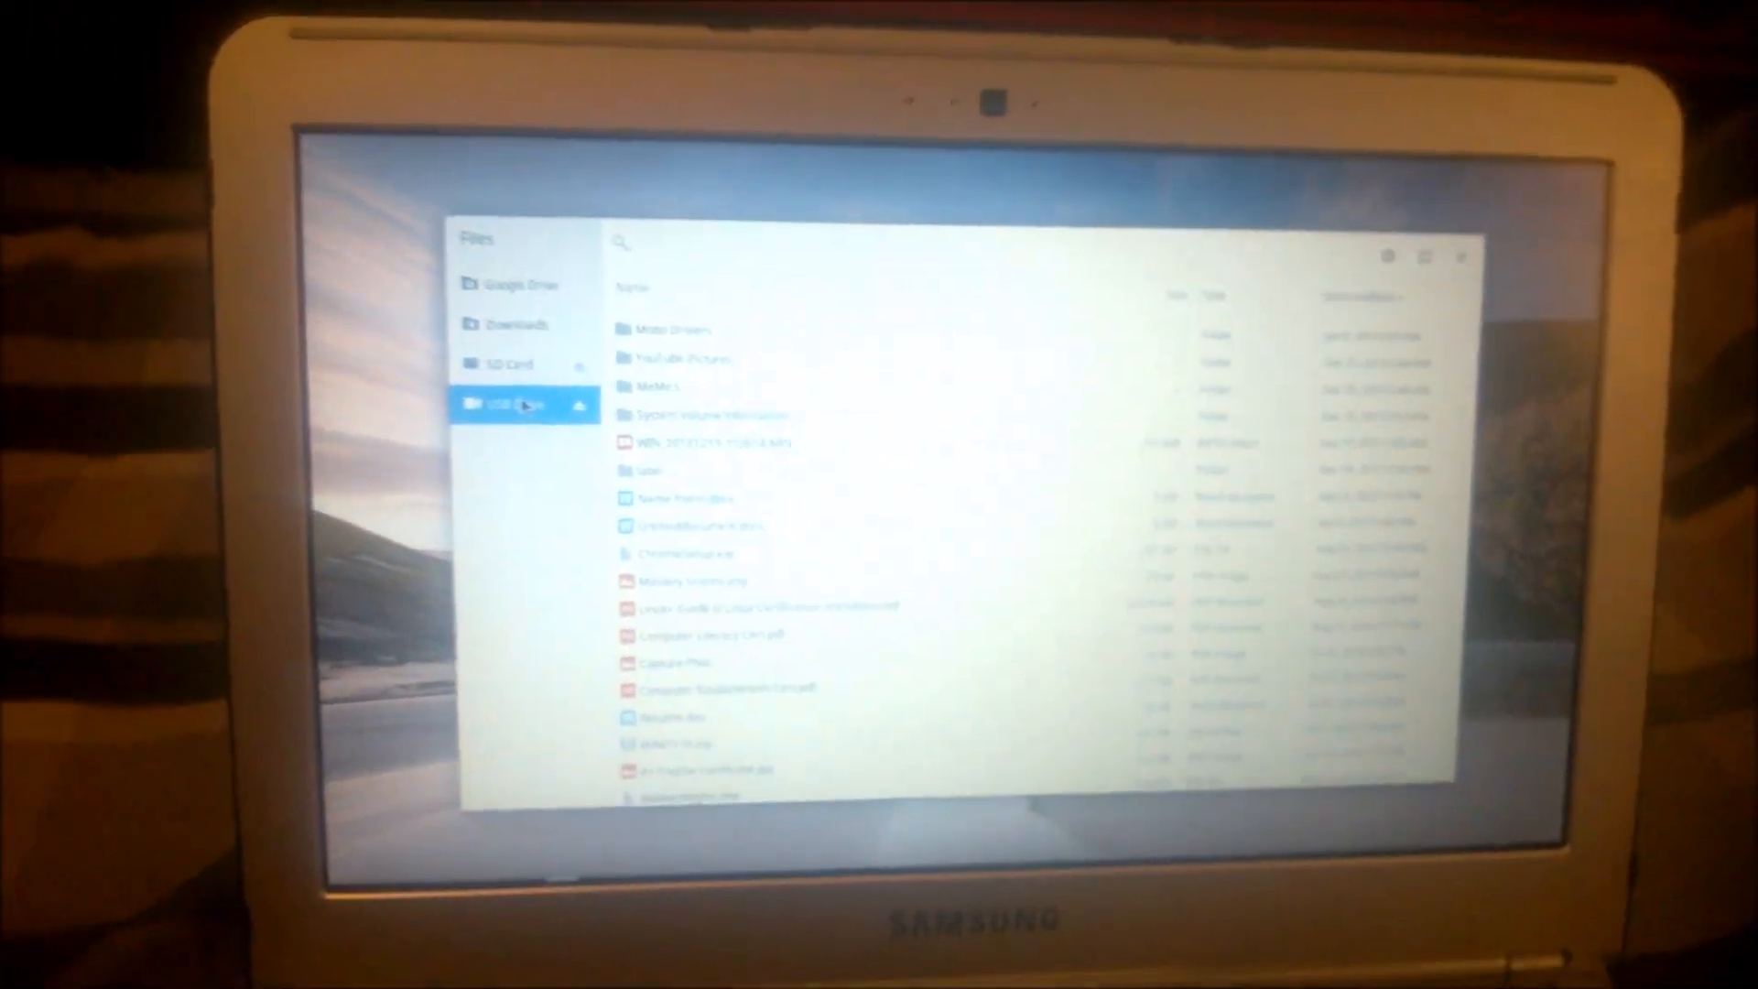